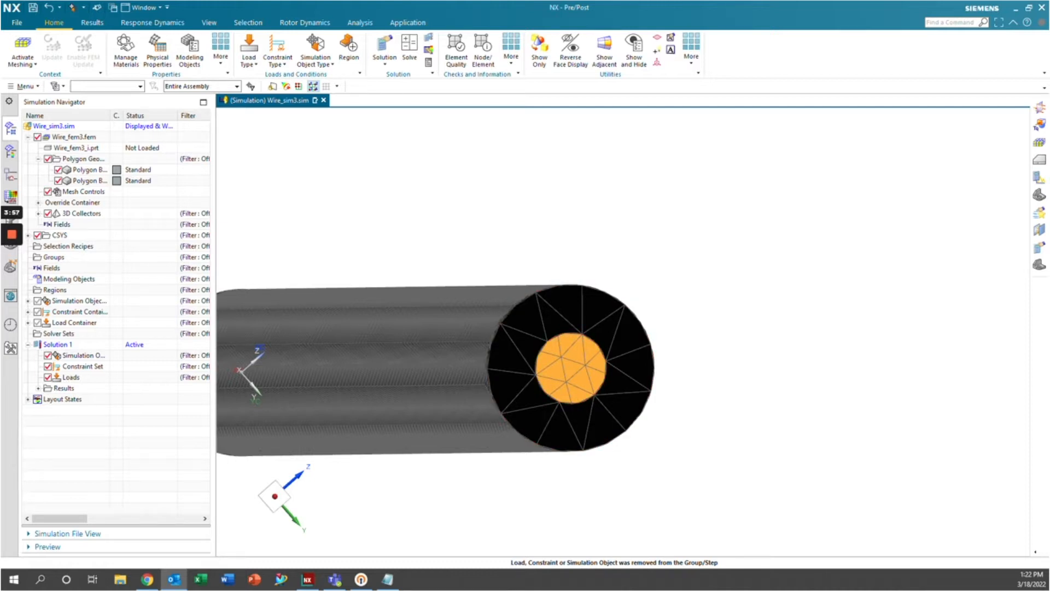
- Apply a 50 W heat load on the wire's inner copper conductor
click(37, 201)
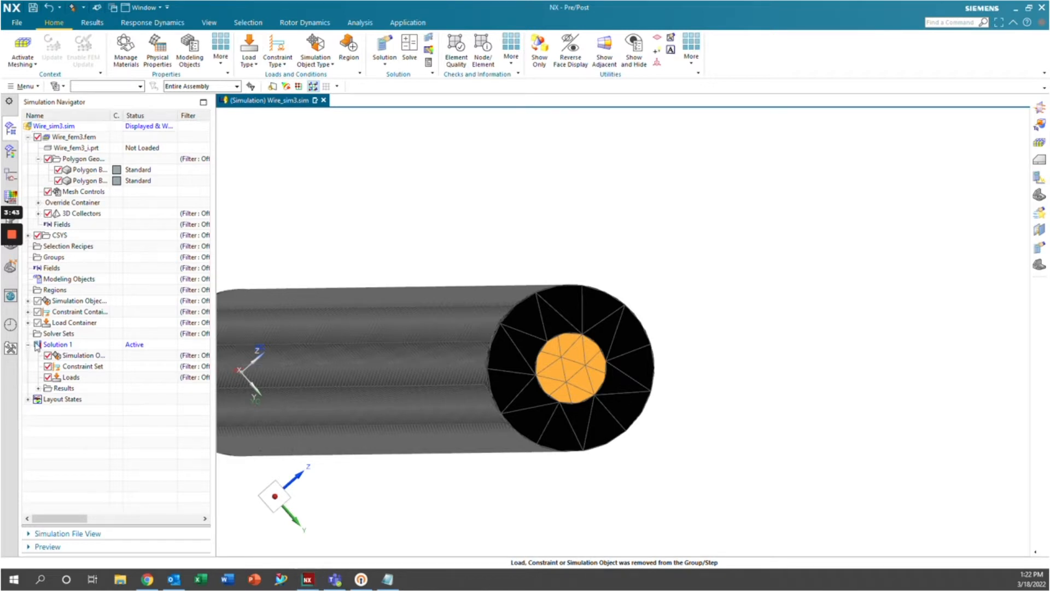
mouse_move(304, 26)
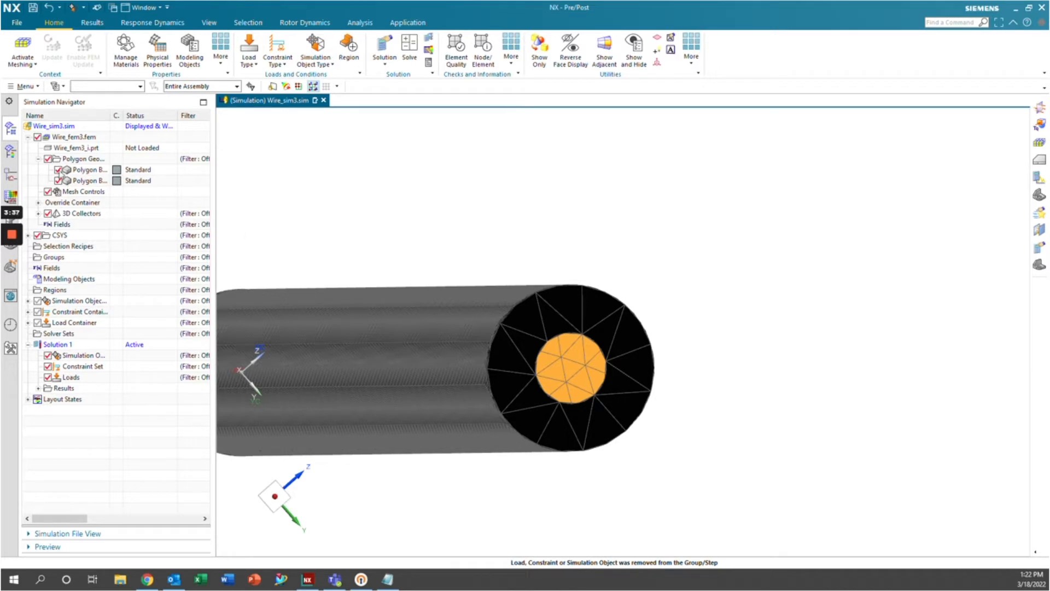
click(83, 170)
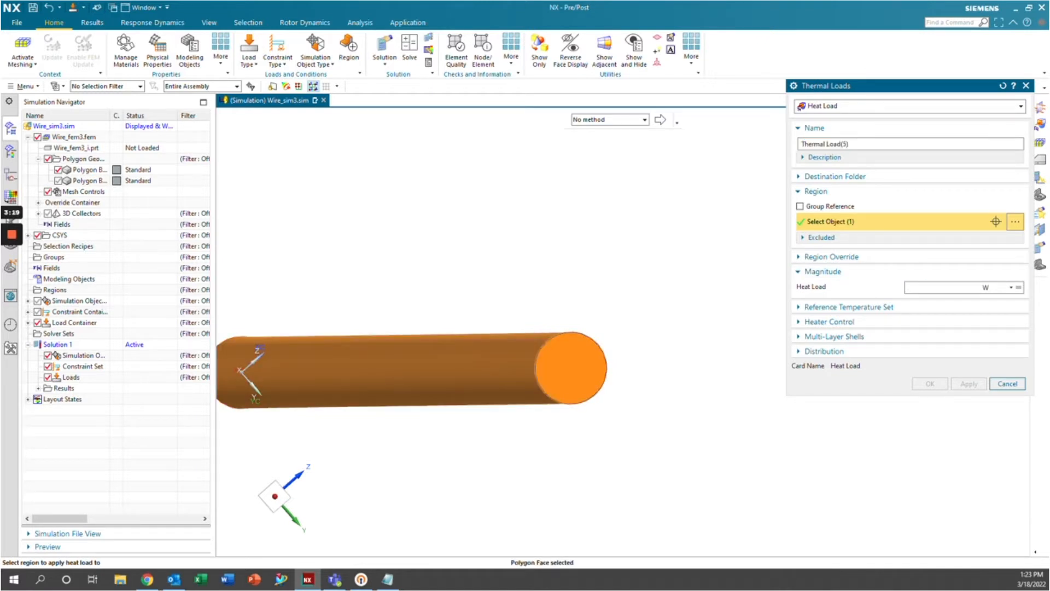
text(50)
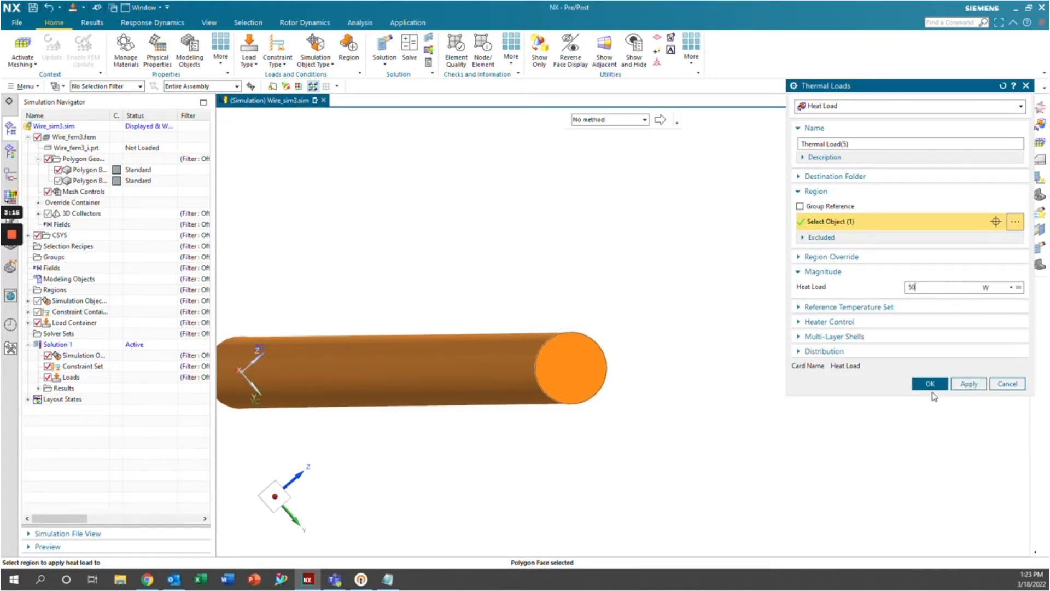
click(930, 384)
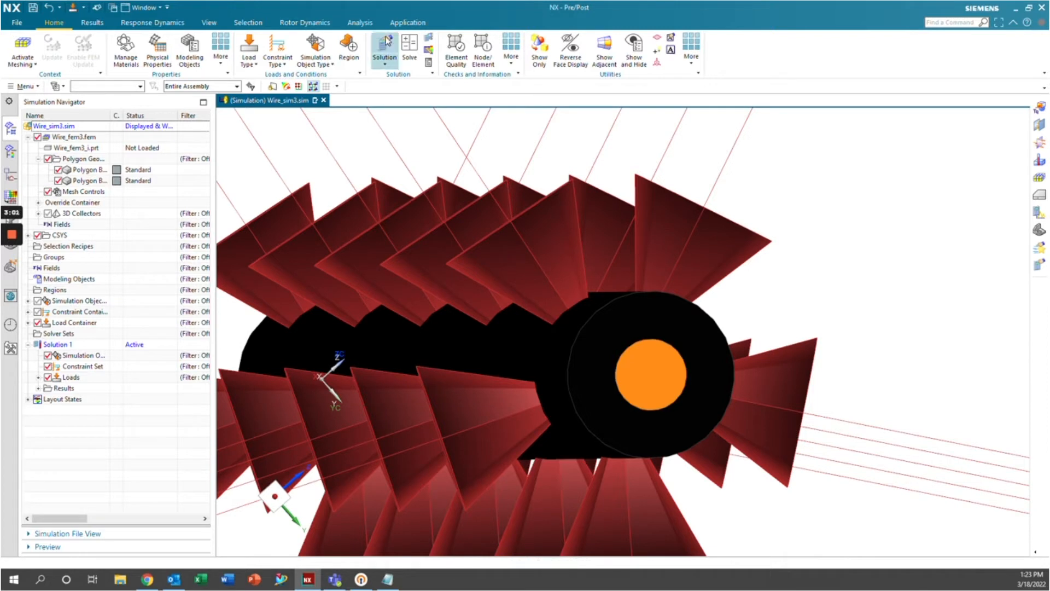
mouse_move(314, 46)
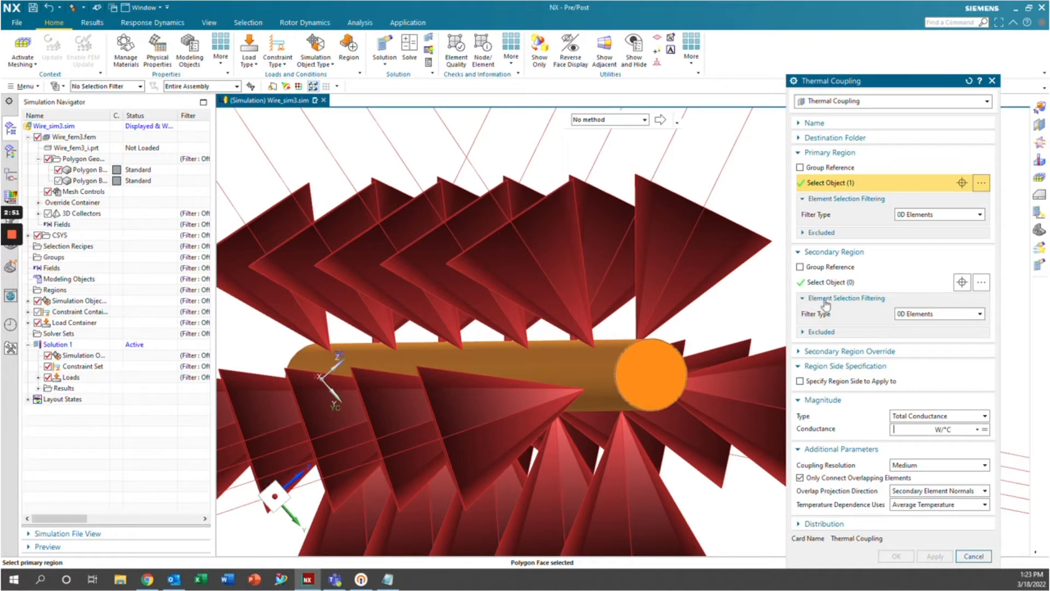
- Couple the conductor to the insulation face with 0.85 W/°C total conductance
click(848, 283)
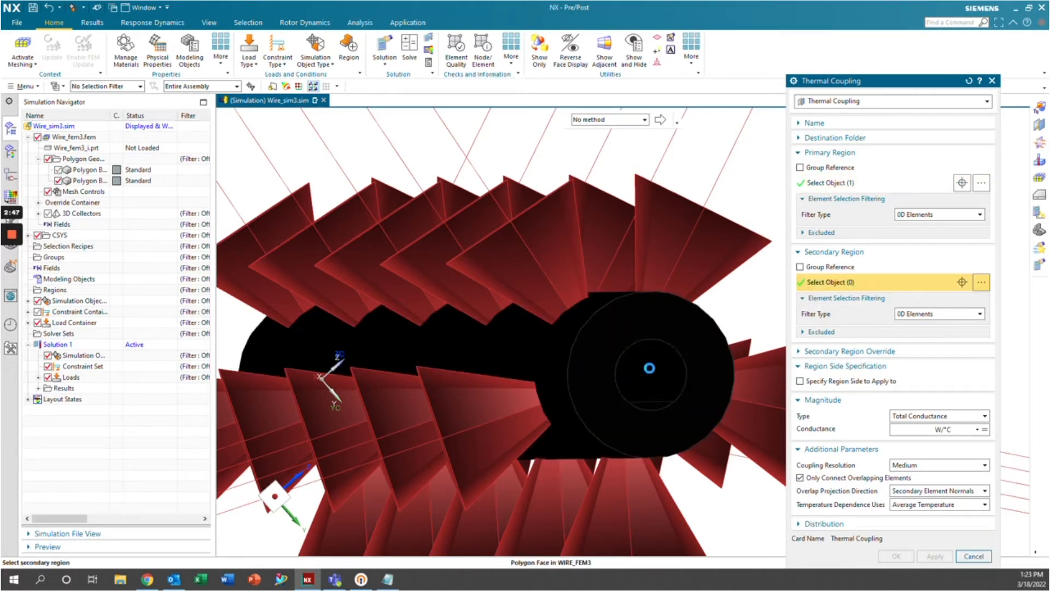
click(649, 367)
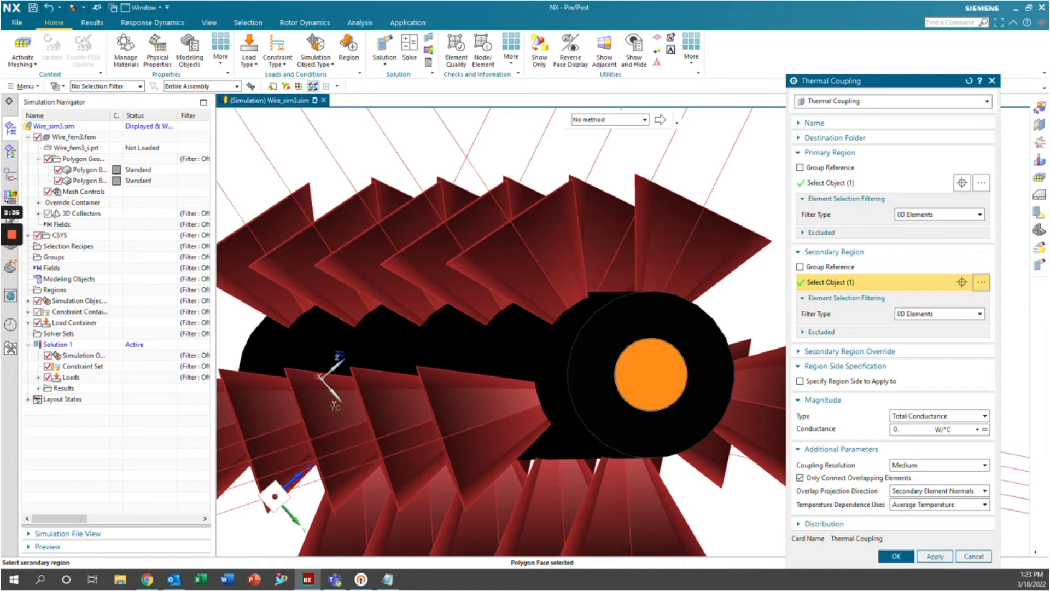
text(0.85)
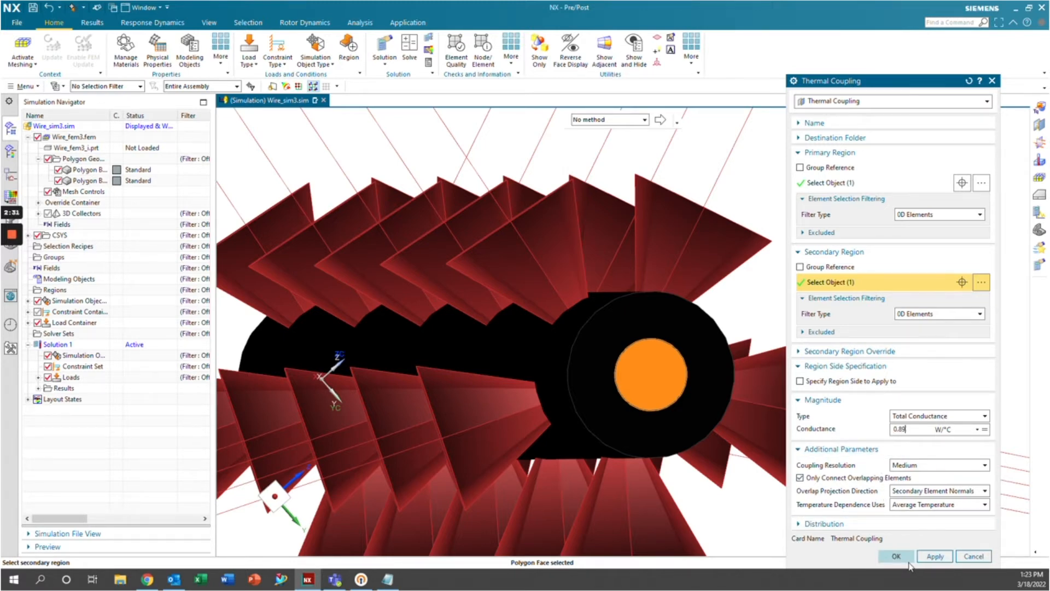
click(897, 555)
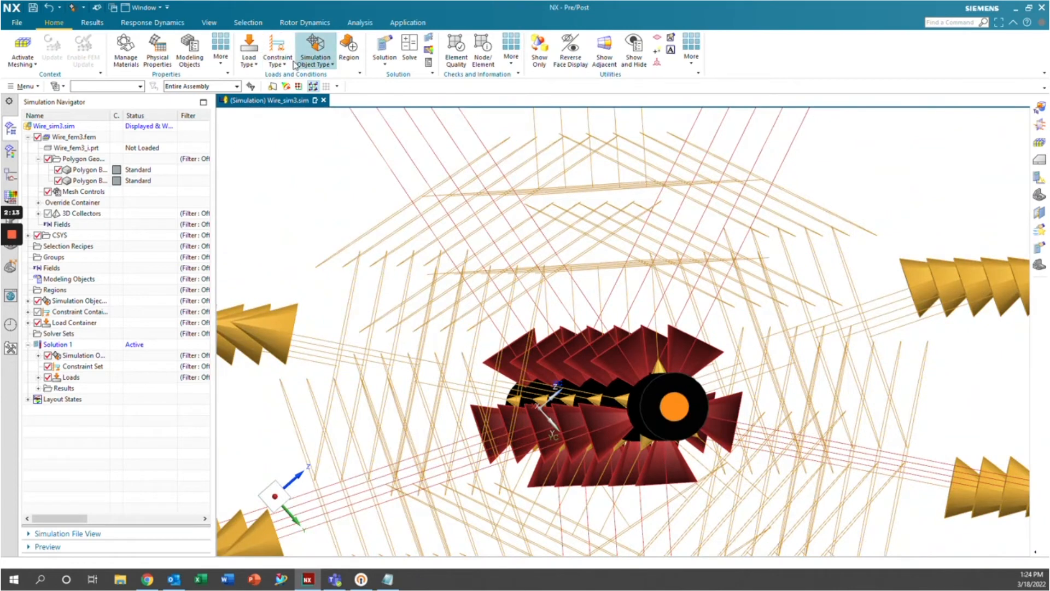
- Set convection on the wire's outer surface with a 12.5 W/(m²·°C) coefficient
click(275, 49)
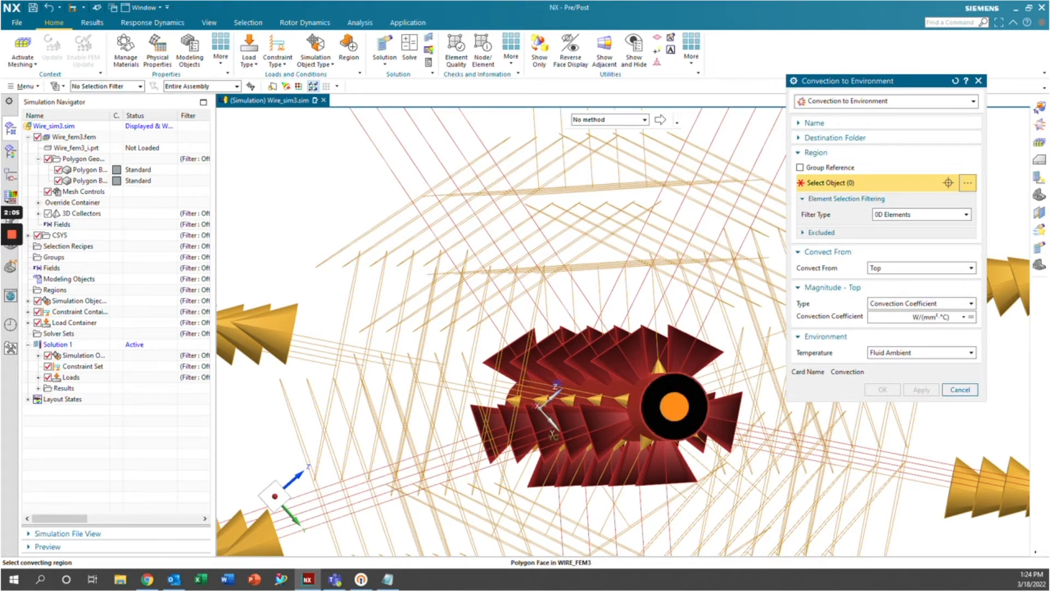
click(631, 413)
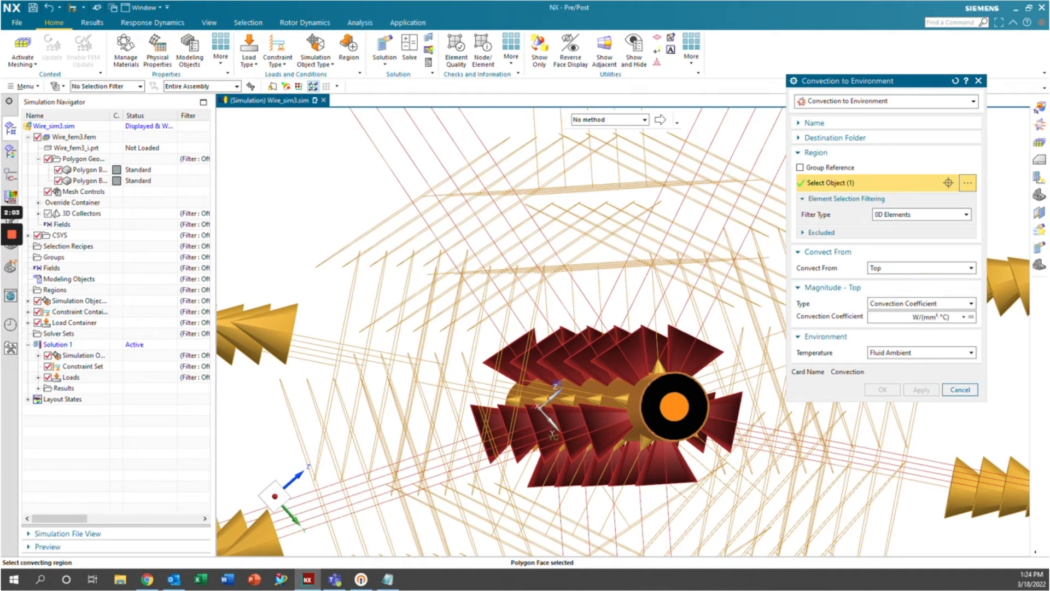
click(906, 318)
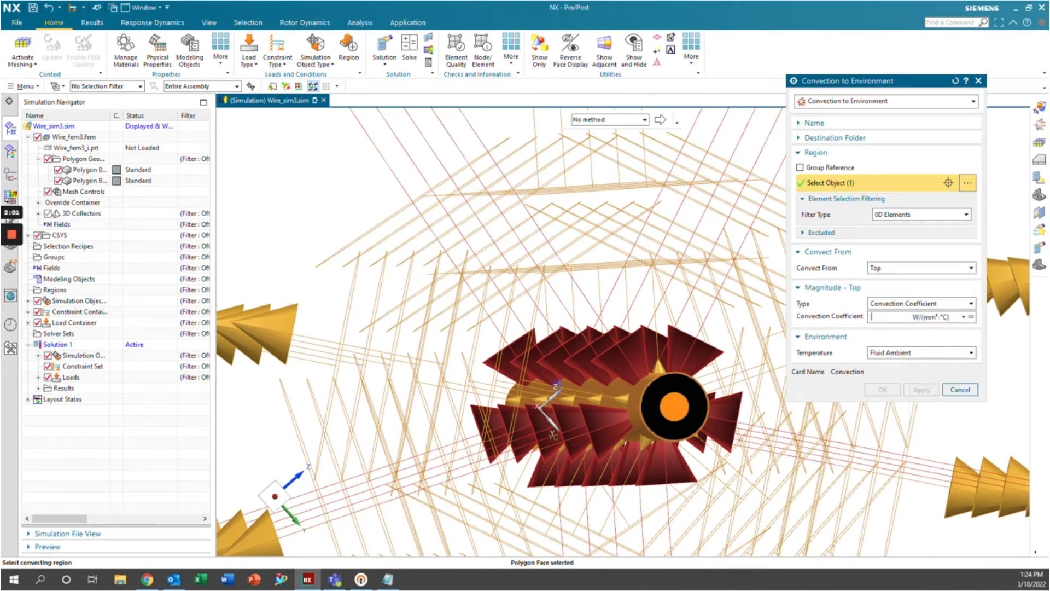
click(966, 316)
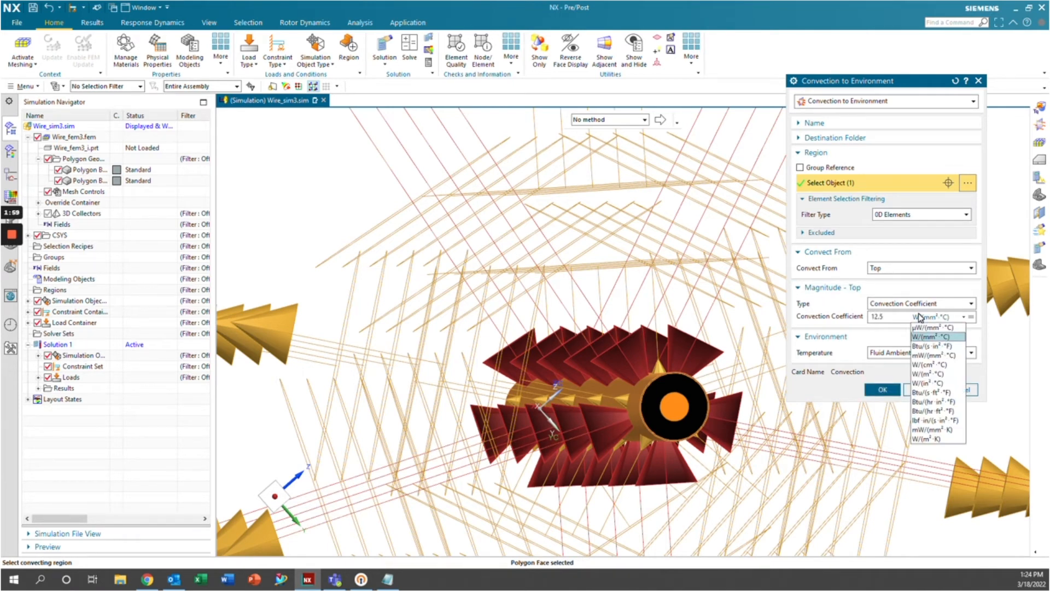
click(927, 372)
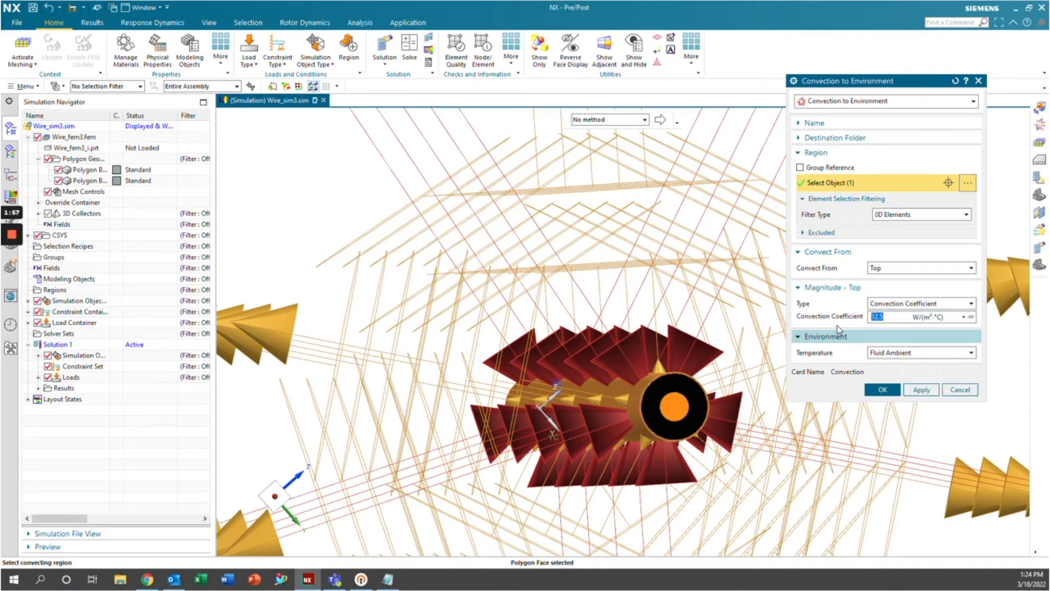
click(970, 303)
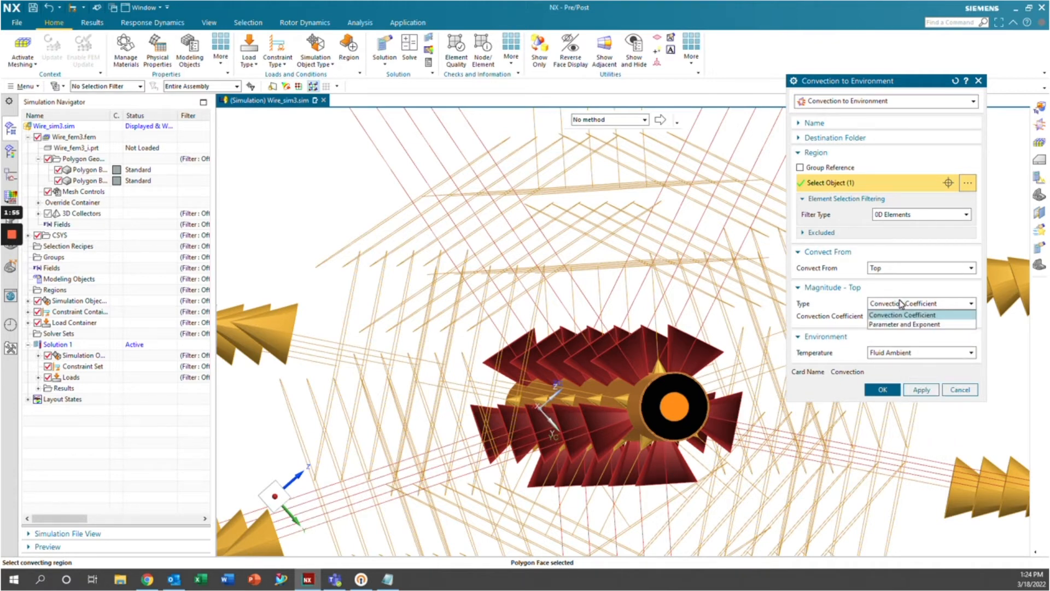
click(902, 315)
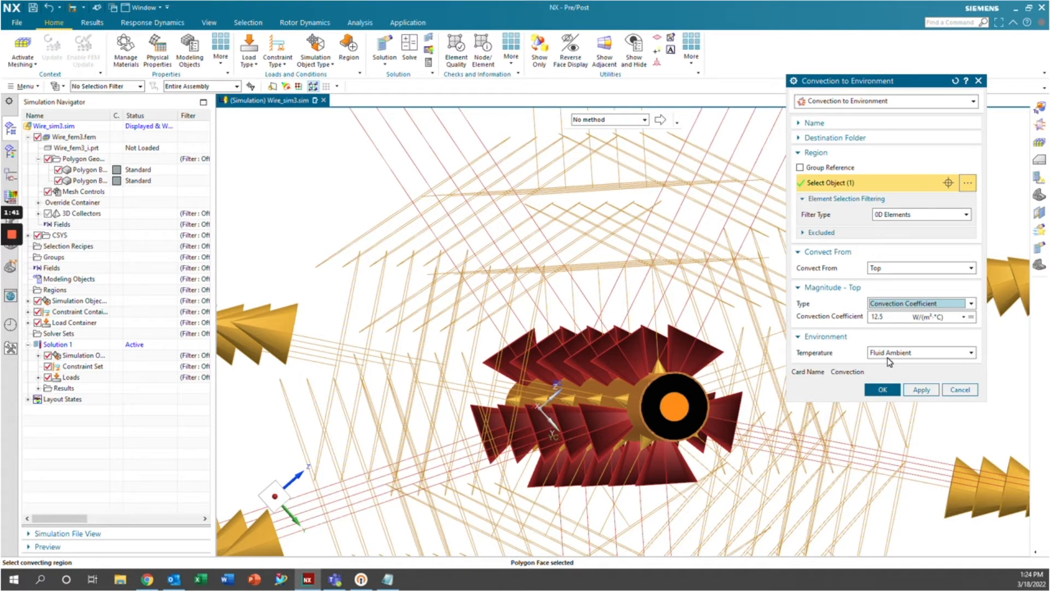
- Specify a 25 °C ambient temperature and confirm the convection condition
click(971, 352)
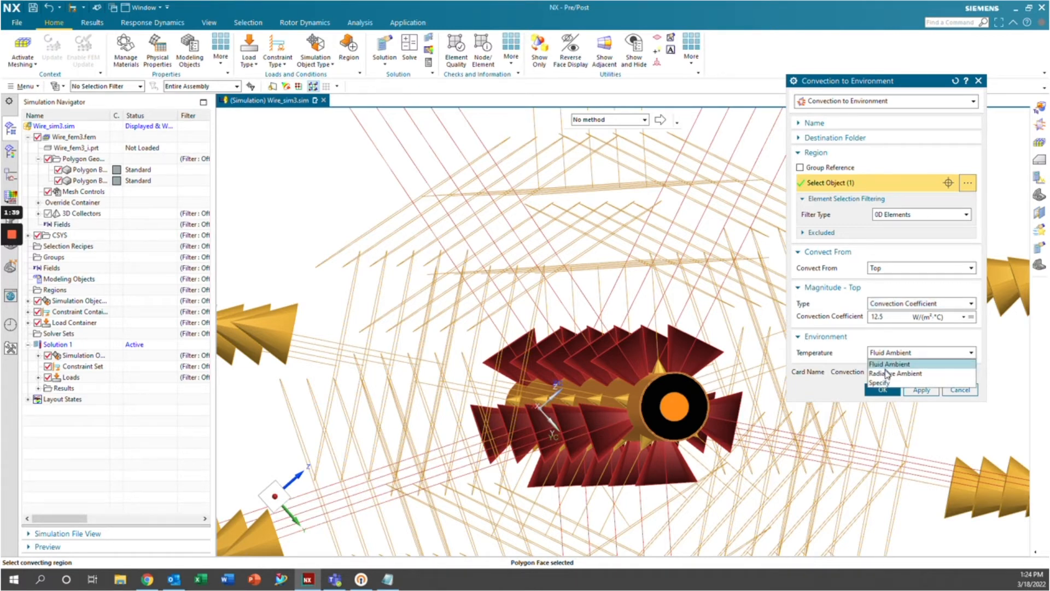
click(879, 381)
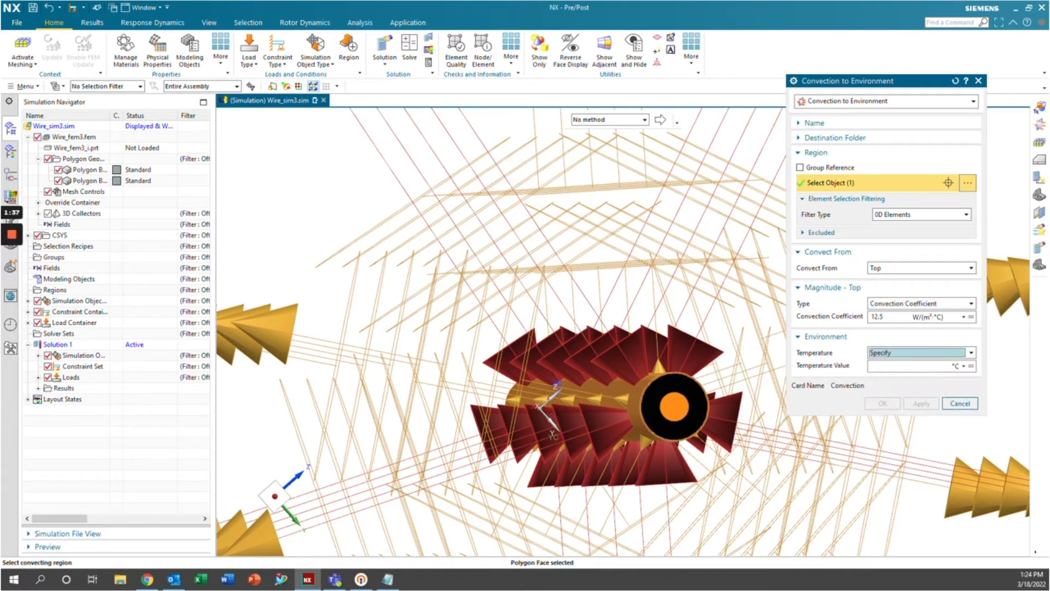
text(25)
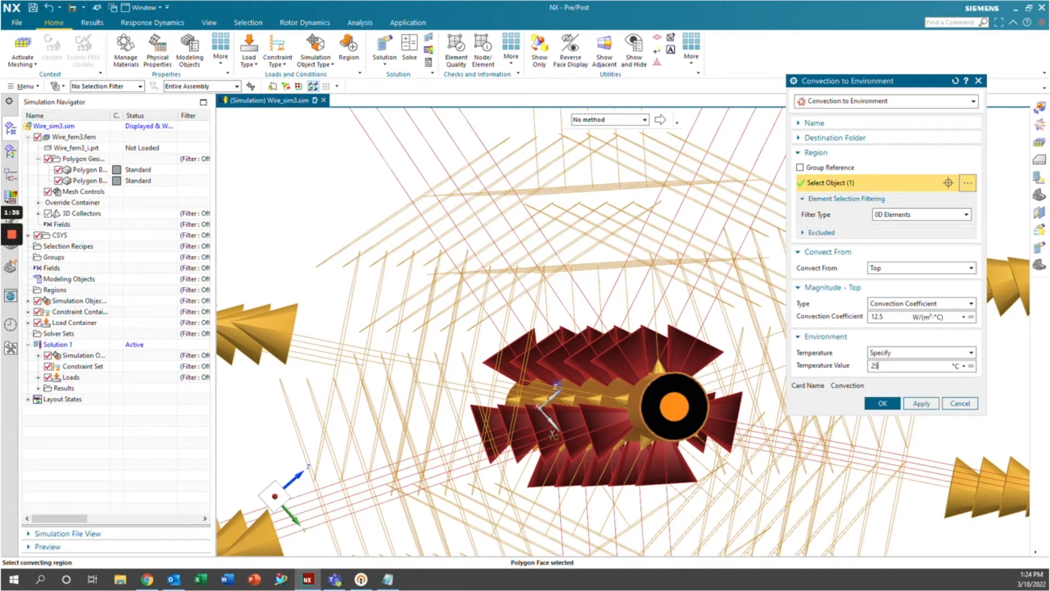
click(825, 337)
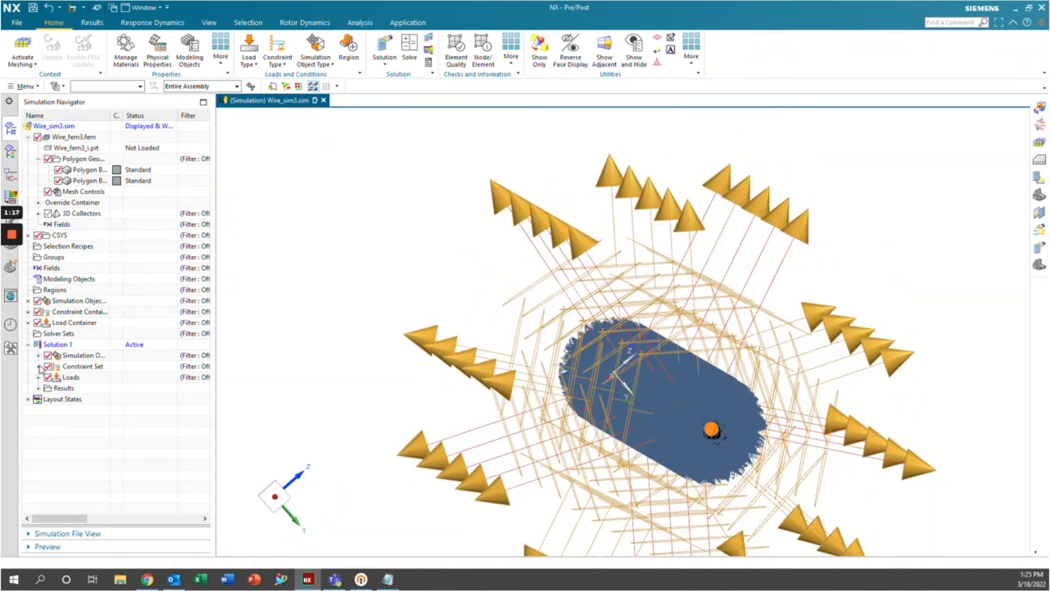
- Run the solve of Solution 1 from the Simulation Navigator
right_click(53, 343)
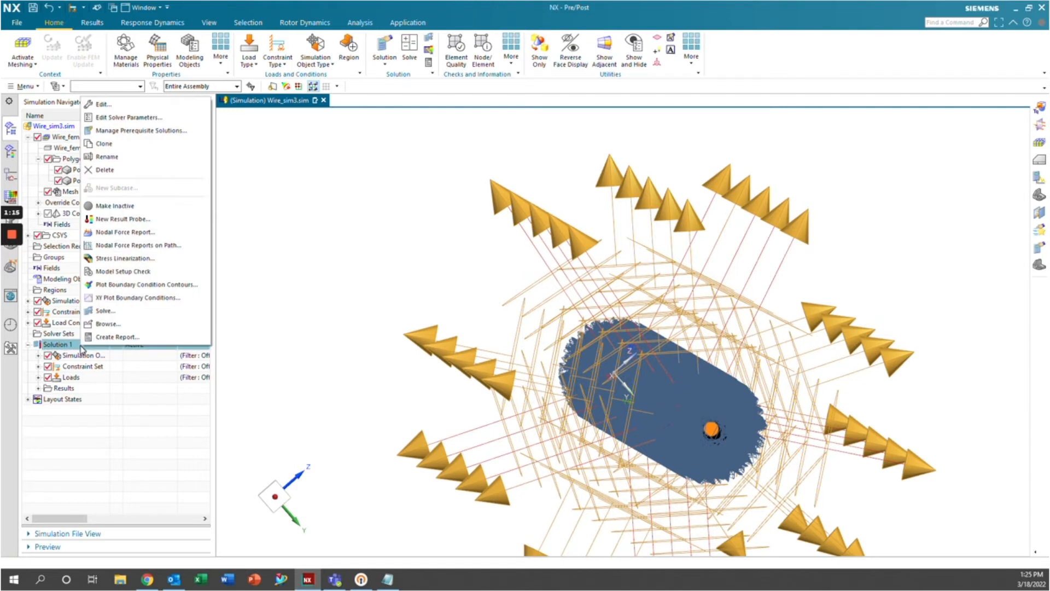
click(105, 311)
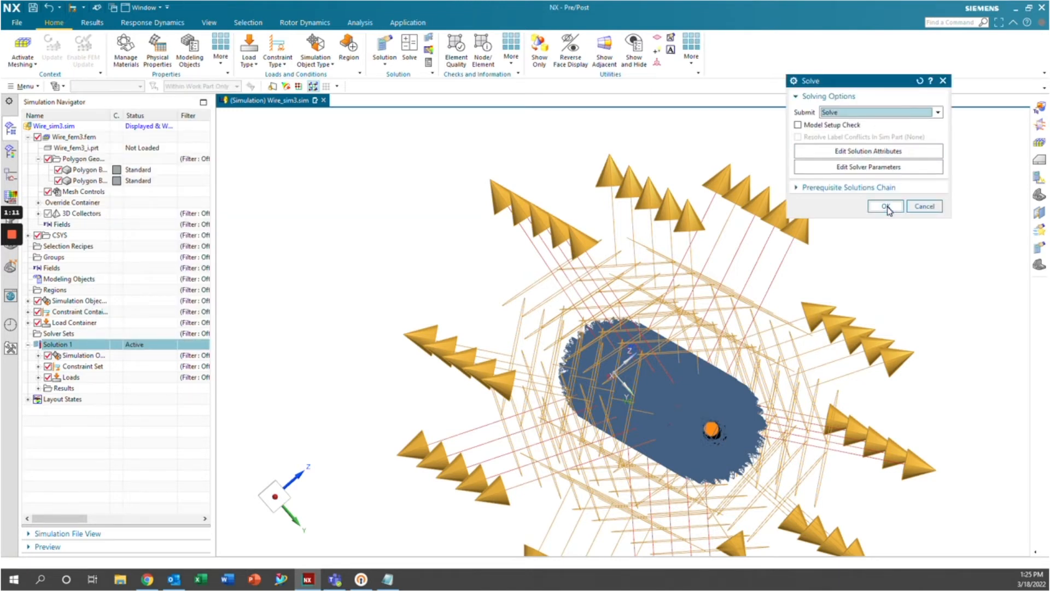
click(885, 206)
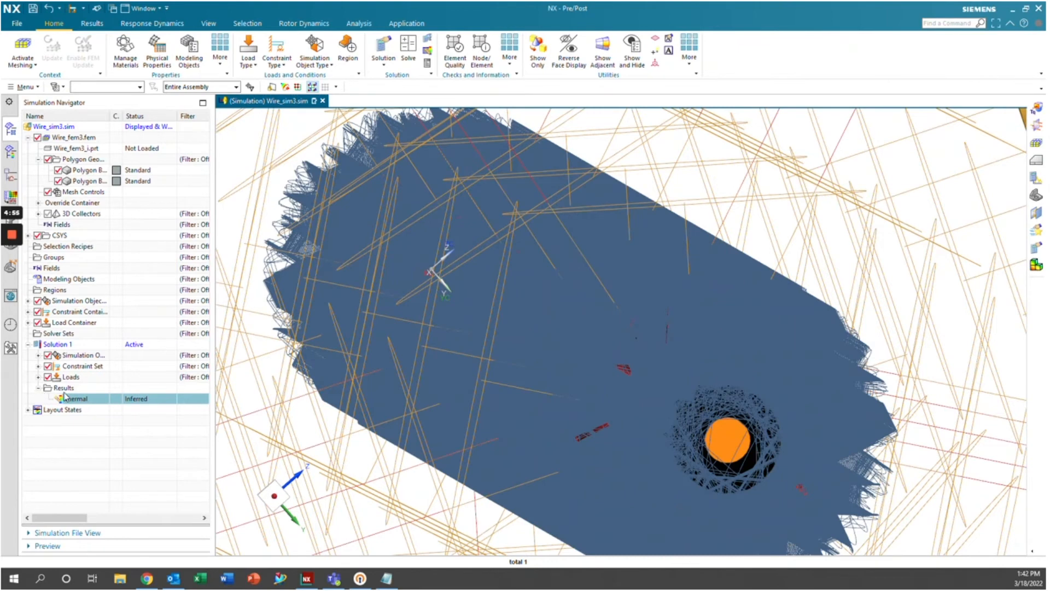
- Display the Thermal results as a nodal temperature contour plot, about 207-286 °C
double_click(72, 398)
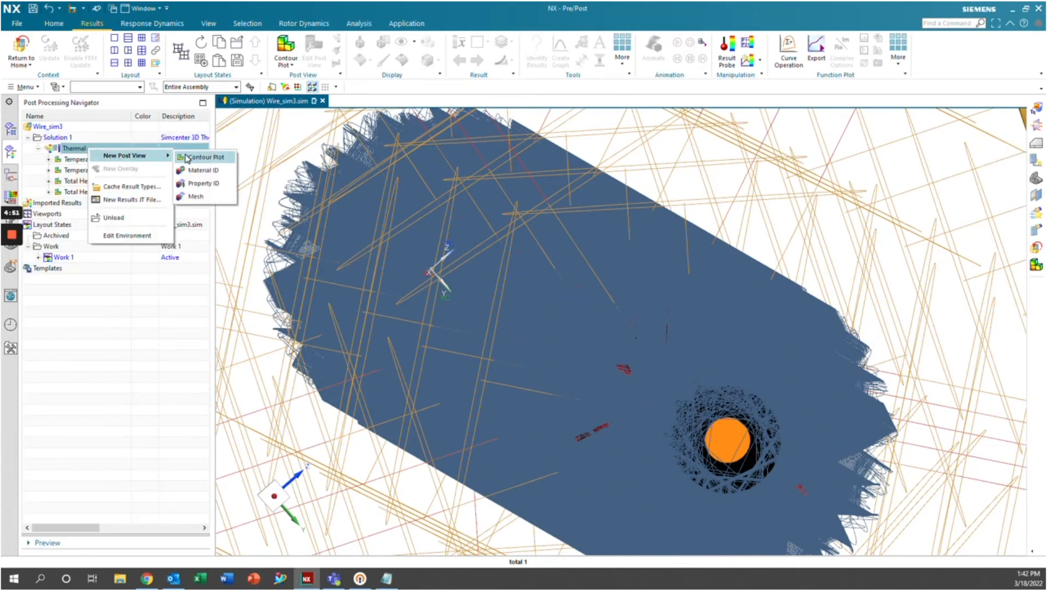
click(205, 157)
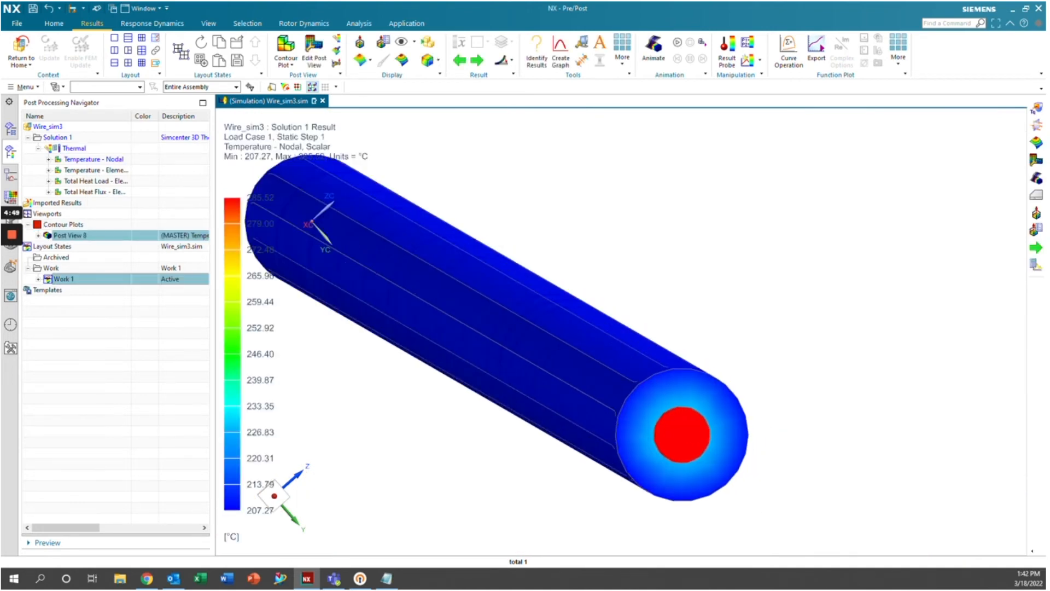